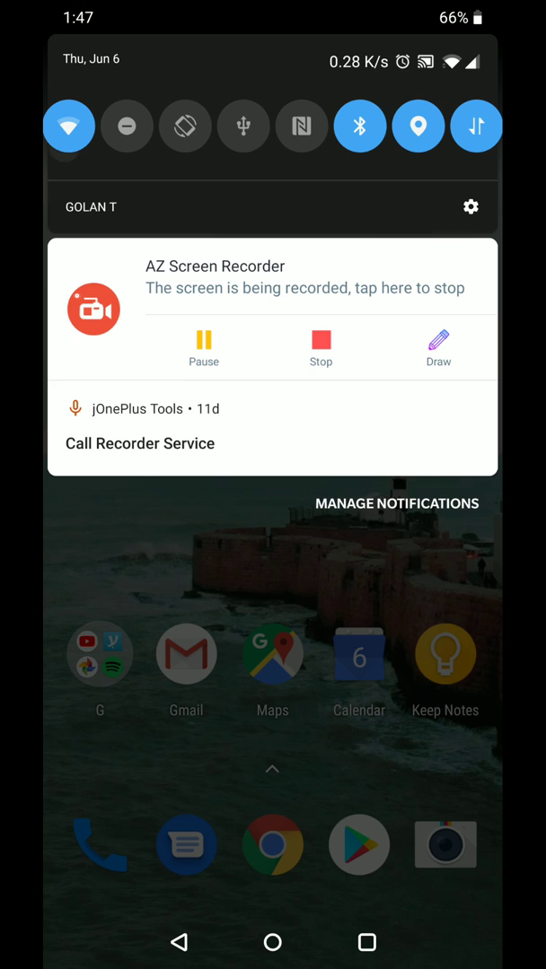
- Forget the Eli_WiFi_2.4 network from the phone's Wi-Fi settings
click(68, 126)
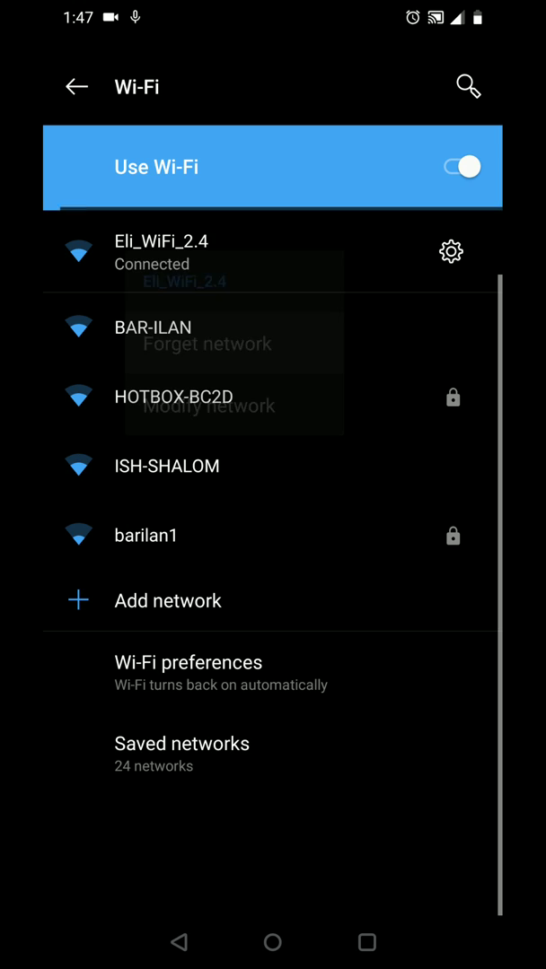
click(205, 345)
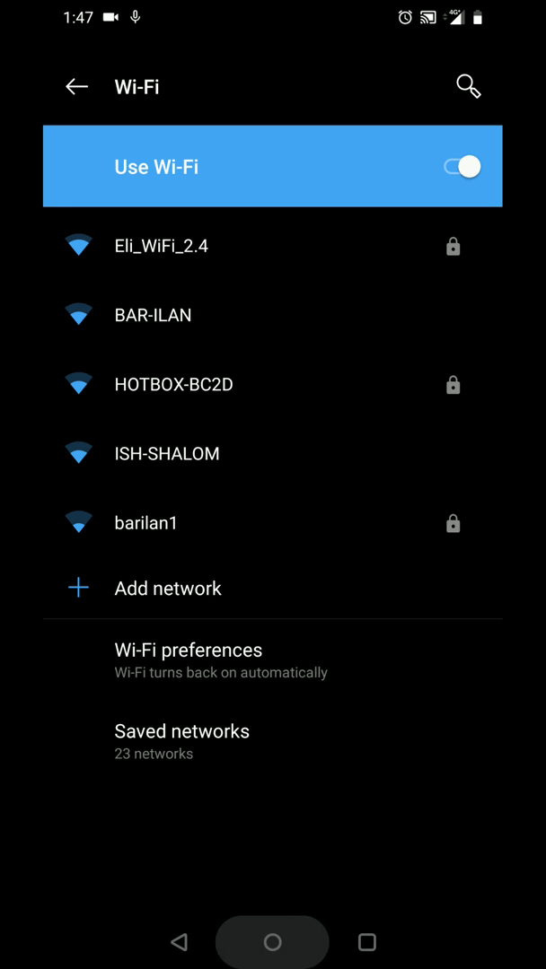
click(273, 942)
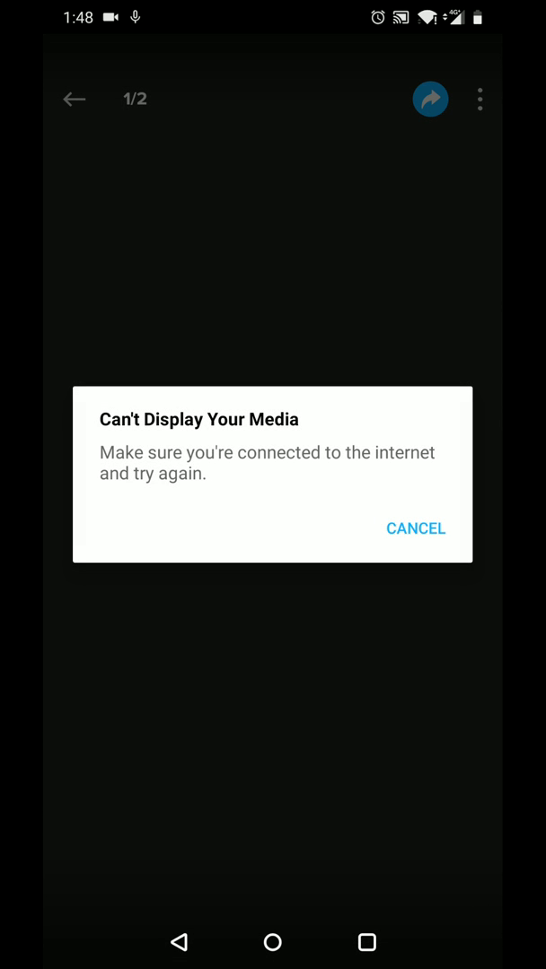
click(415, 528)
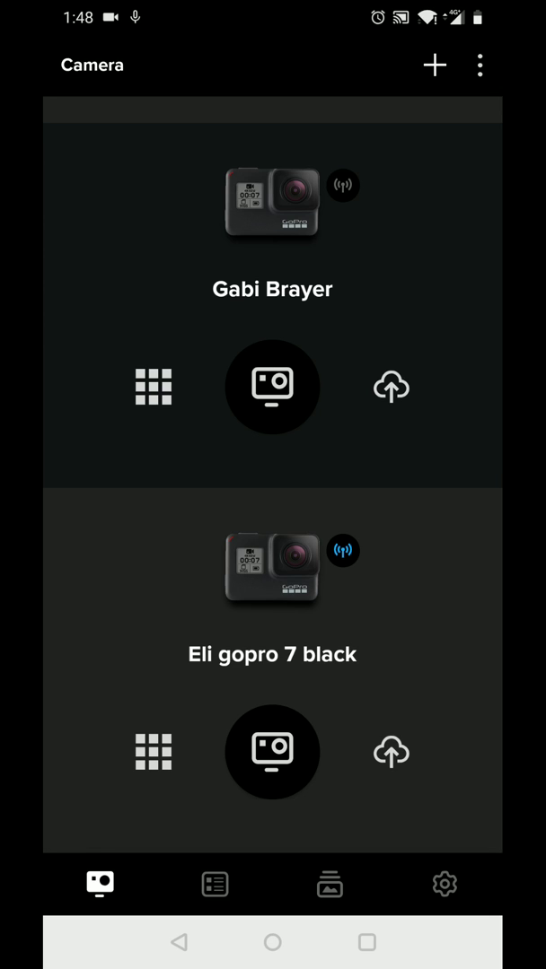
click(273, 388)
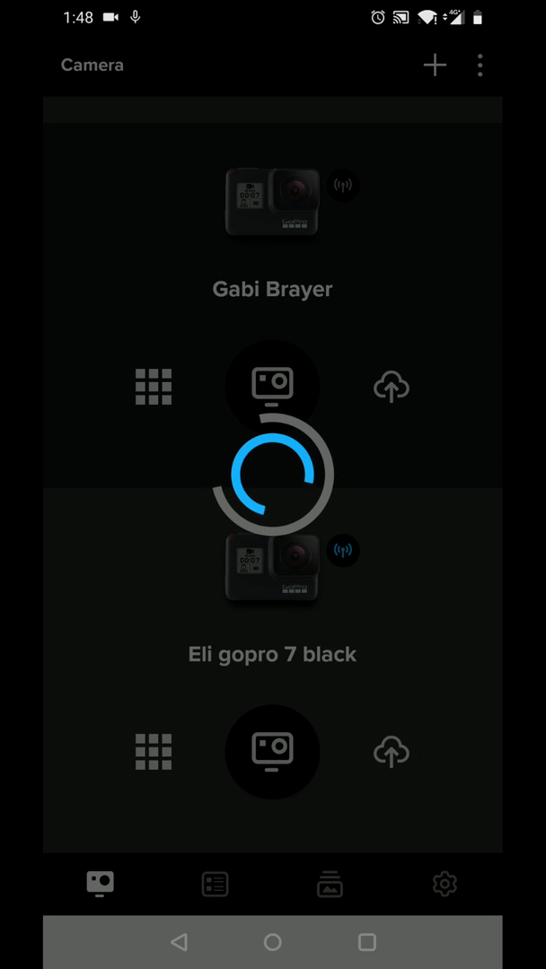